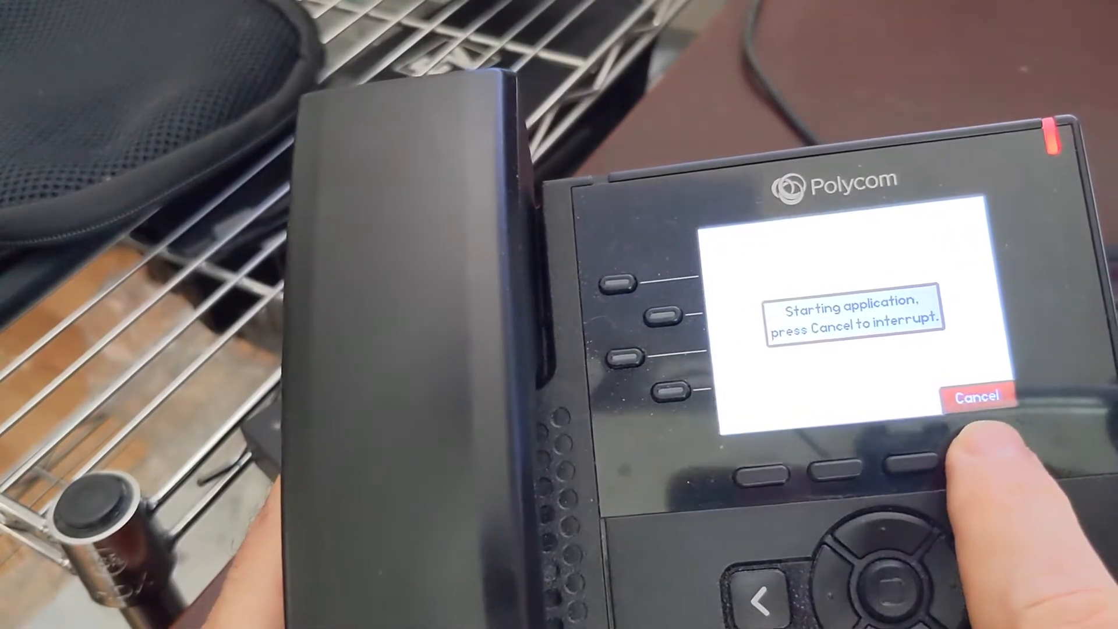
- Interrupt the phone's startup with the Cancel soft key while 'Starting application' shows
left_click(980, 397)
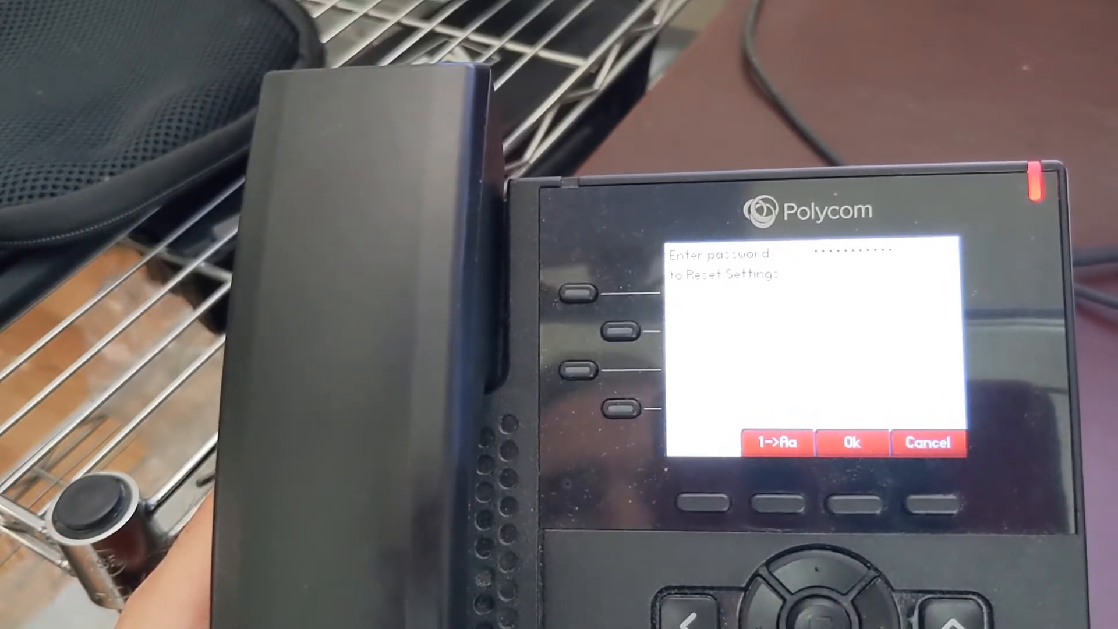
left_click(851, 442)
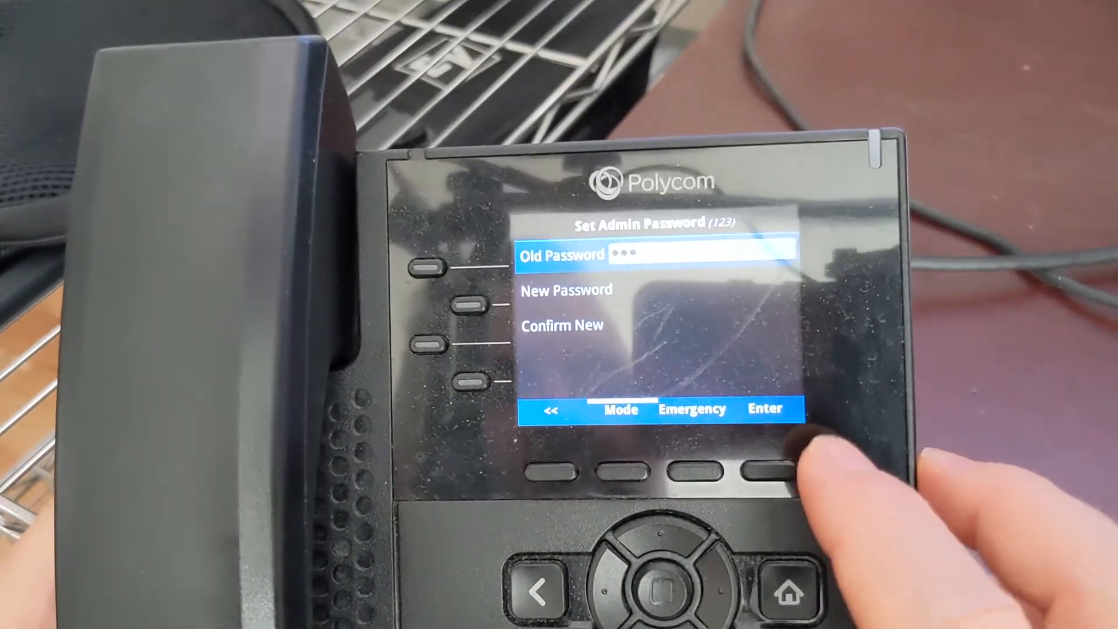
left_click(767, 472)
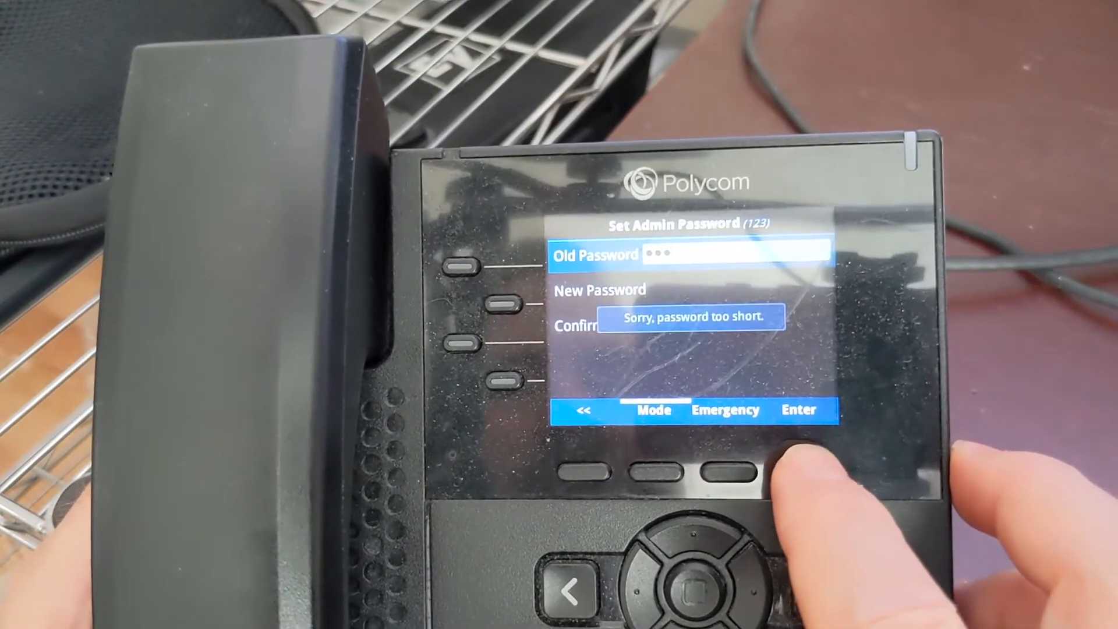